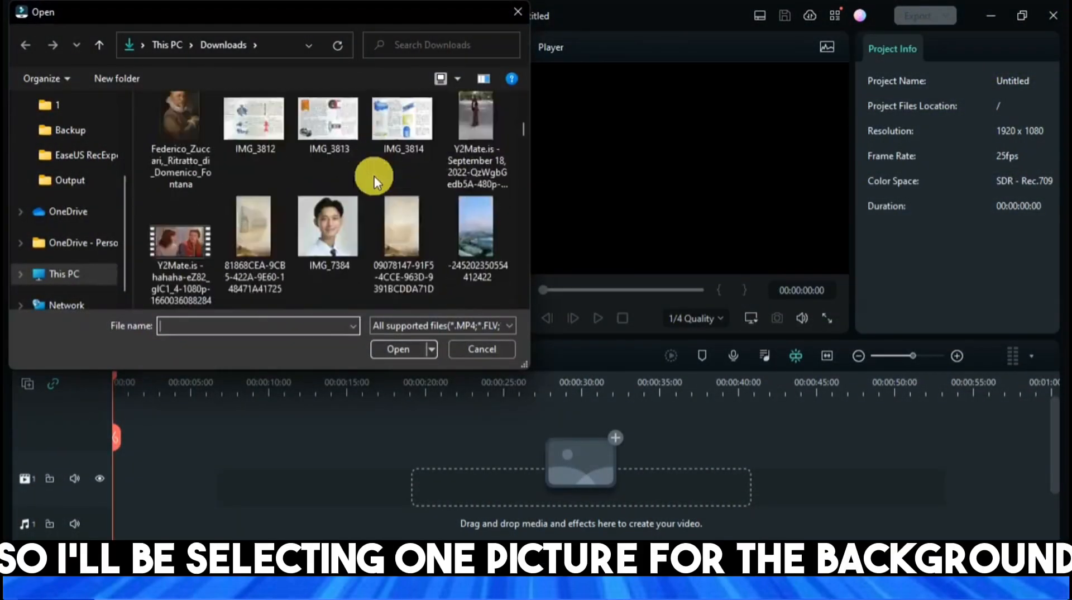
Import the blue starburst picture IMG_3603 into Project Media as the background.
{"action": "left_click", "coordinate": [482, 350]}
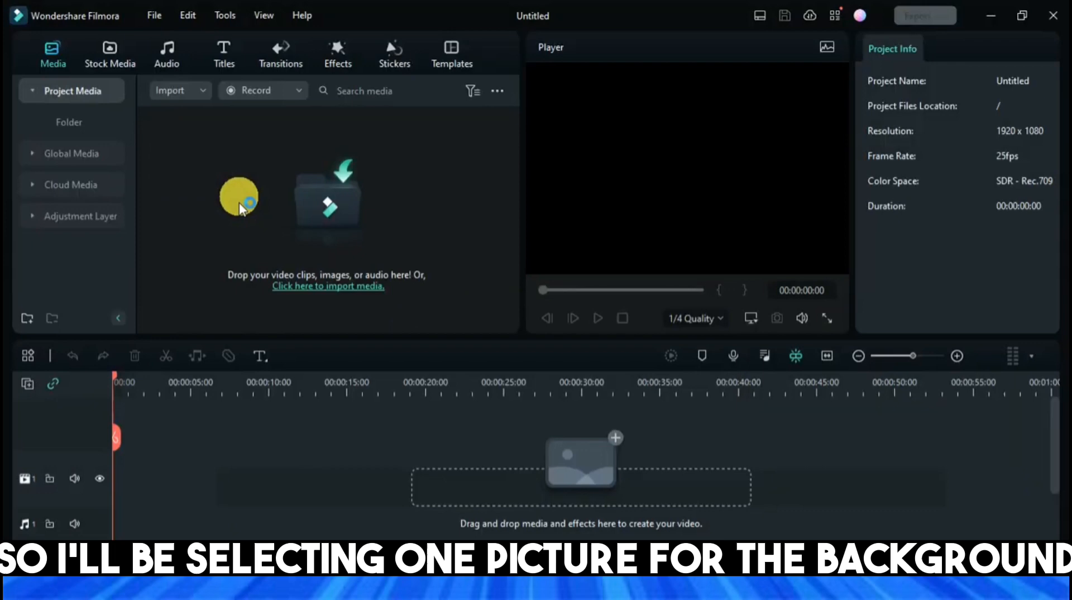
{"action": "left_click", "coordinate": [328, 286]}
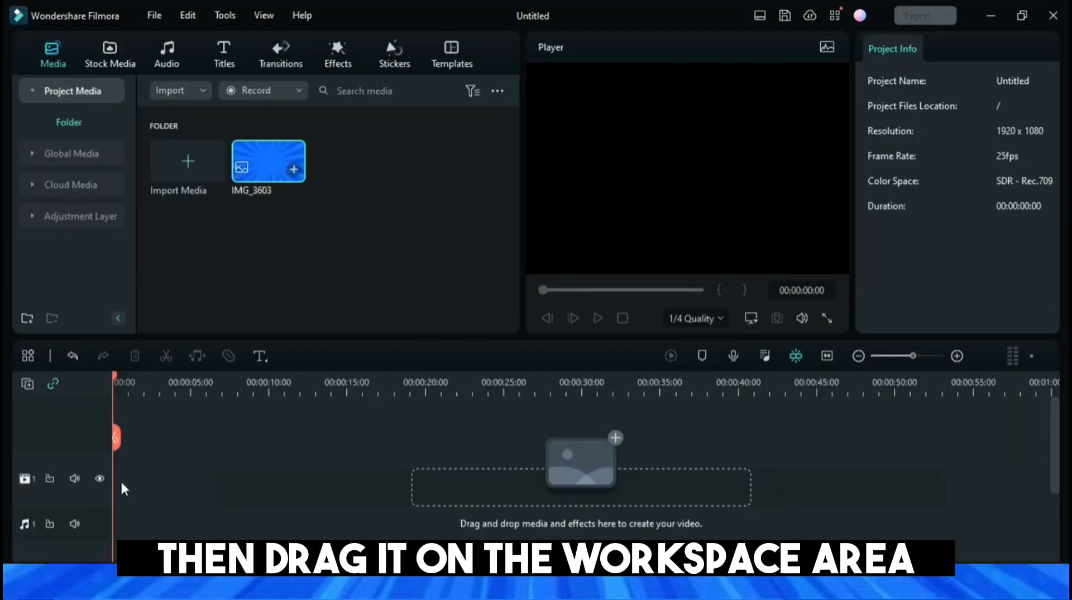
Drag IMG_3603 onto the timeline and stretch the clip to roughly one minute.
{"action": "left_click_drag", "start_coordinate": [268, 161], "coordinate": [136, 479]}
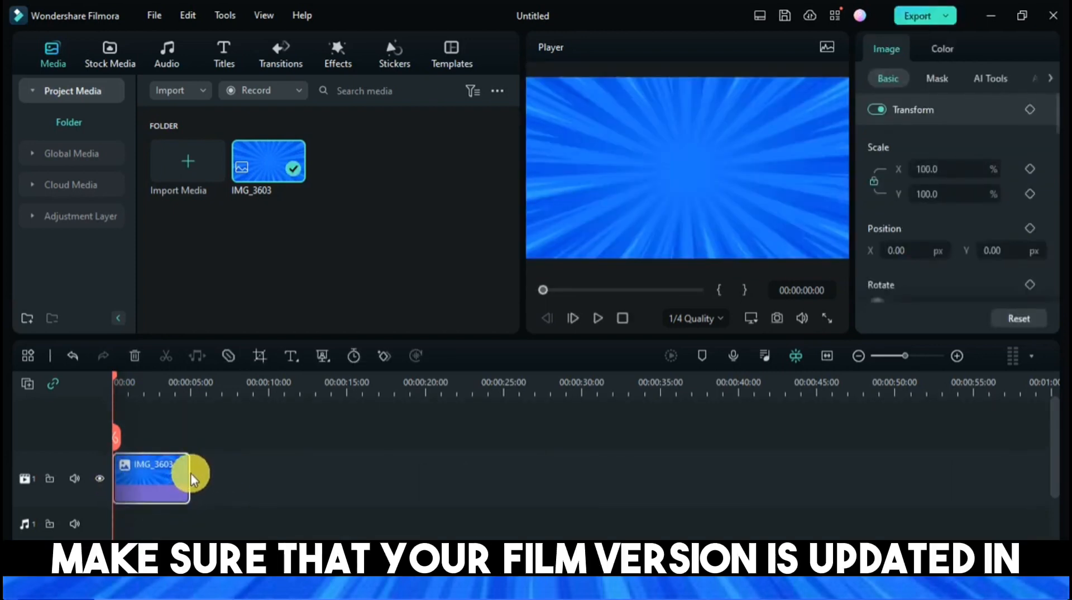
{"action": "left_click_drag", "start_coordinate": [193, 477], "coordinate": [718, 477]}
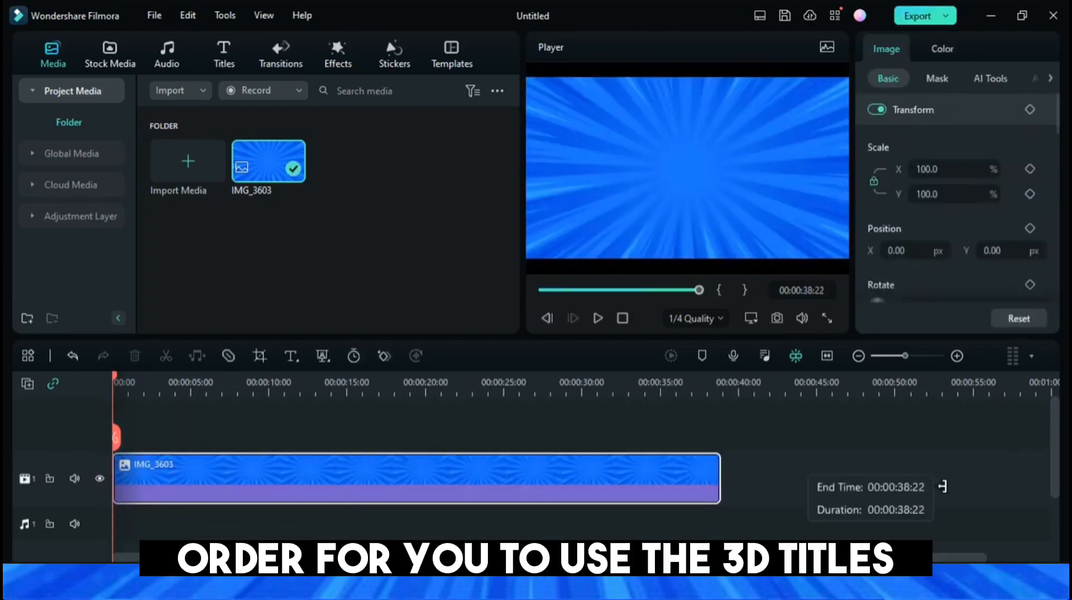
{"action": "left_click_drag", "start_coordinate": [716, 477], "coordinate": [985, 476]}
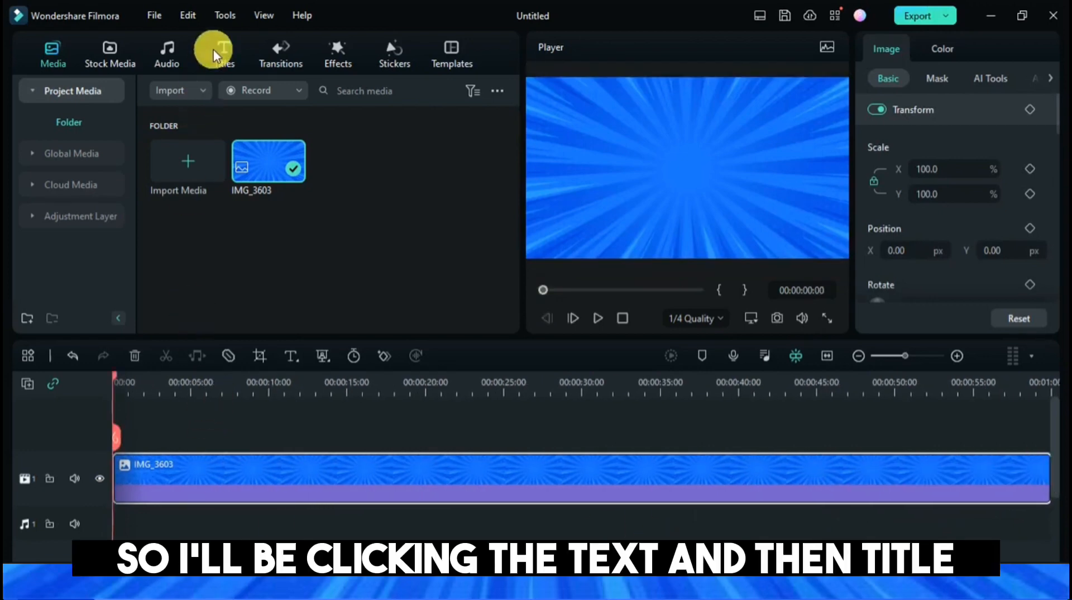
Browse the Titles library's 3D Titles to find 3D Metal Title 05.
{"action": "left_click", "coordinate": [223, 49]}
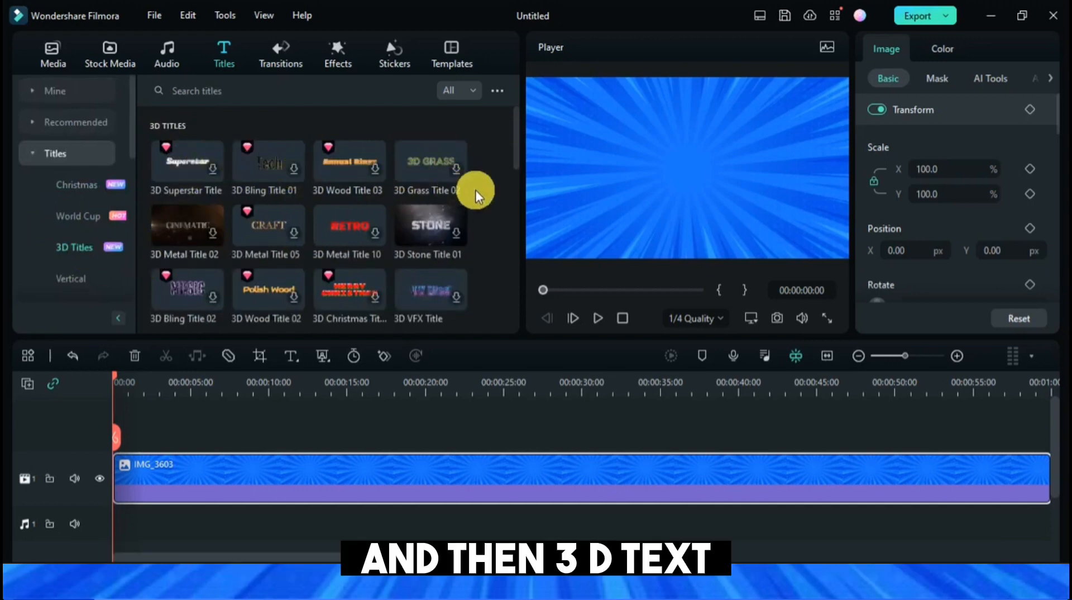
{"action": "scroll", "scroll_direction": "down", "scroll_amount": 3}
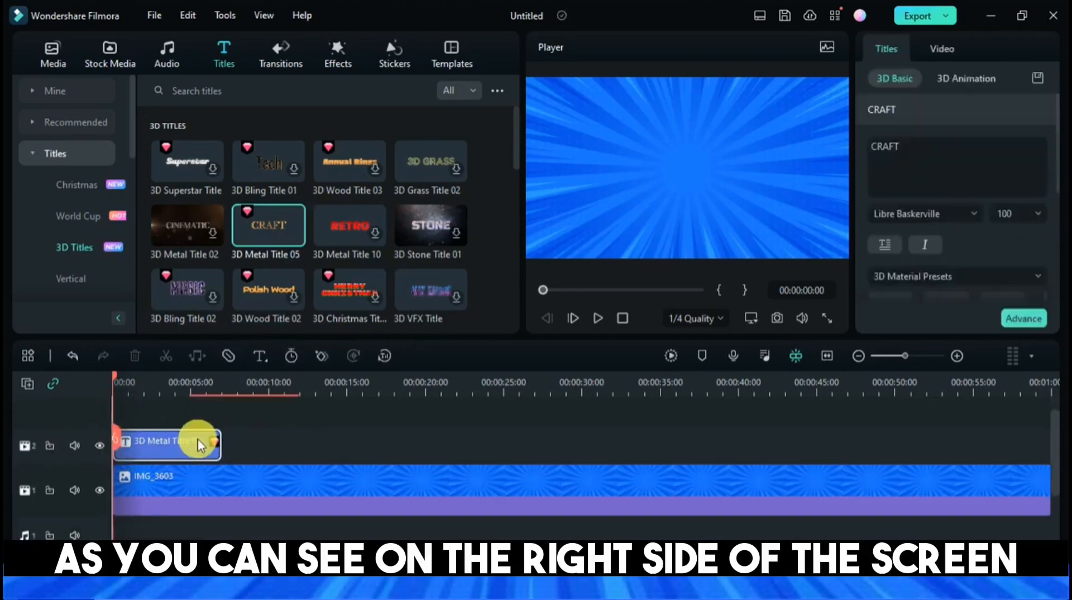
Stretch the CRAFT title clip to about ten seconds and preview its 3D animation.
{"action": "left_click_drag", "start_coordinate": [212, 441], "coordinate": [267, 442]}
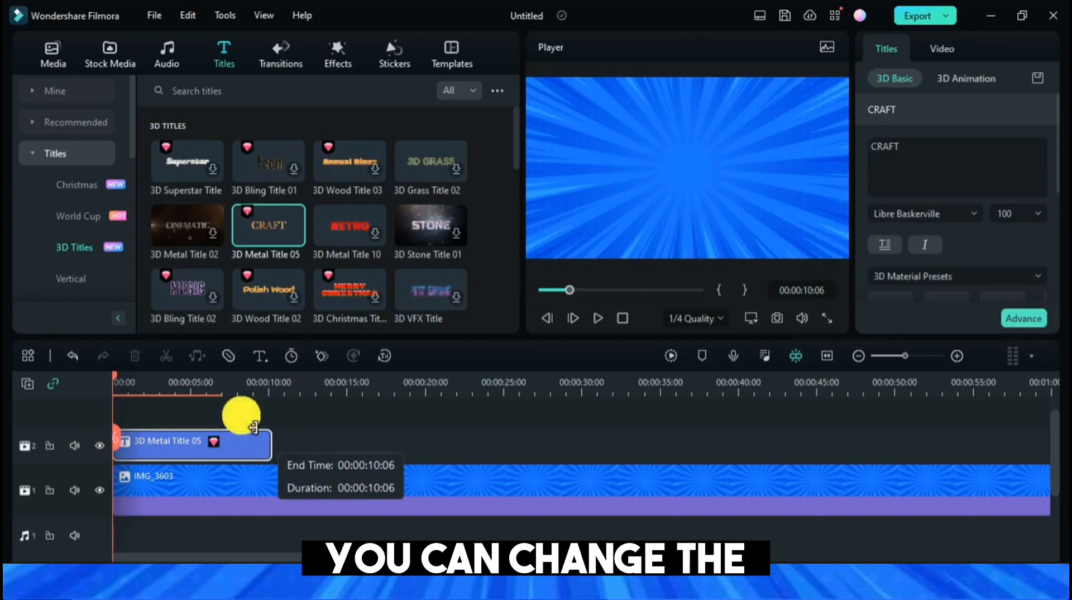
{"action": "left_click", "coordinate": [597, 318]}
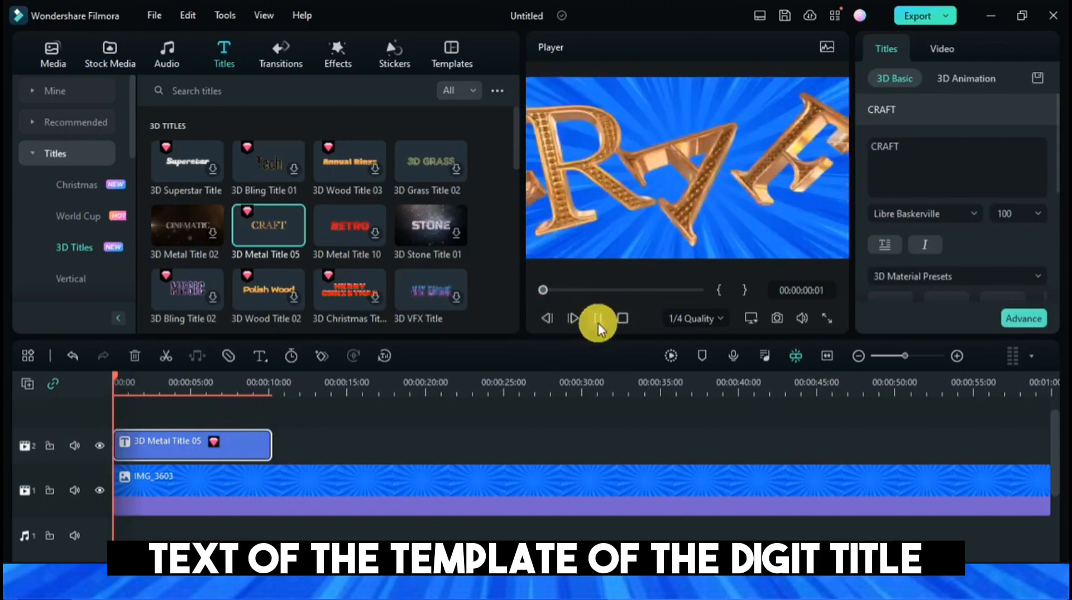
{"action": "left_click", "coordinate": [597, 318]}
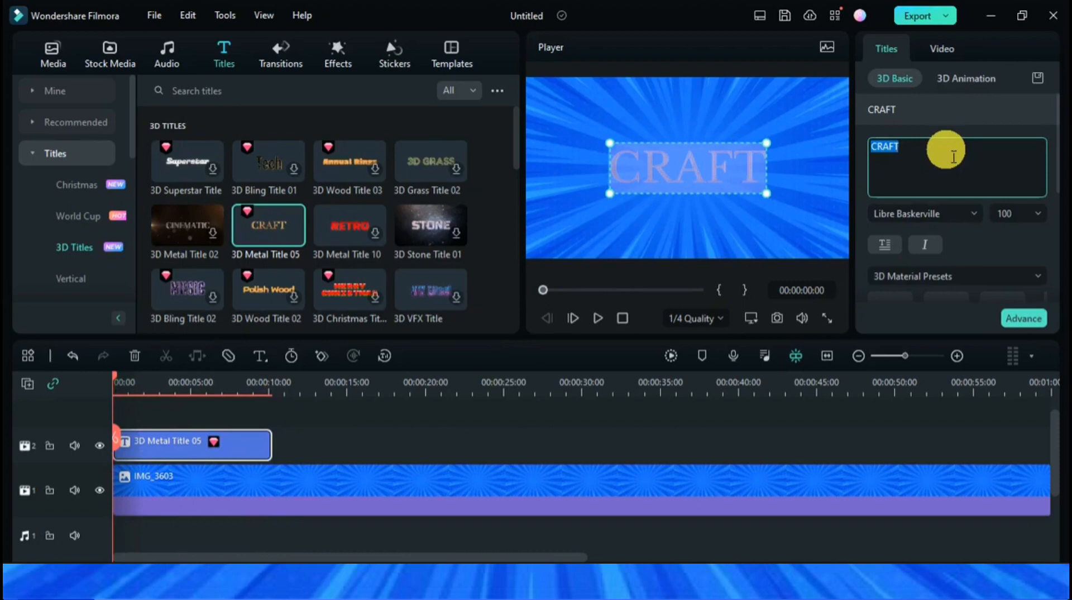
Replace the title text CRAFT with WELCOME.
{"action": "type", "text": "WELCOME"}
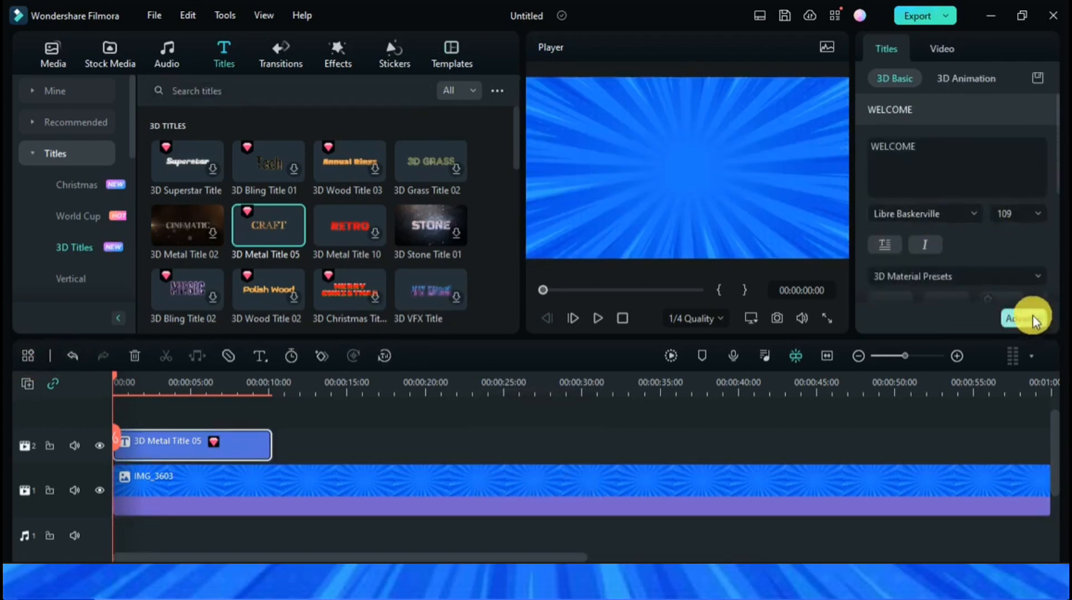
{"action": "mouse_move", "coordinate": [759, 265]}
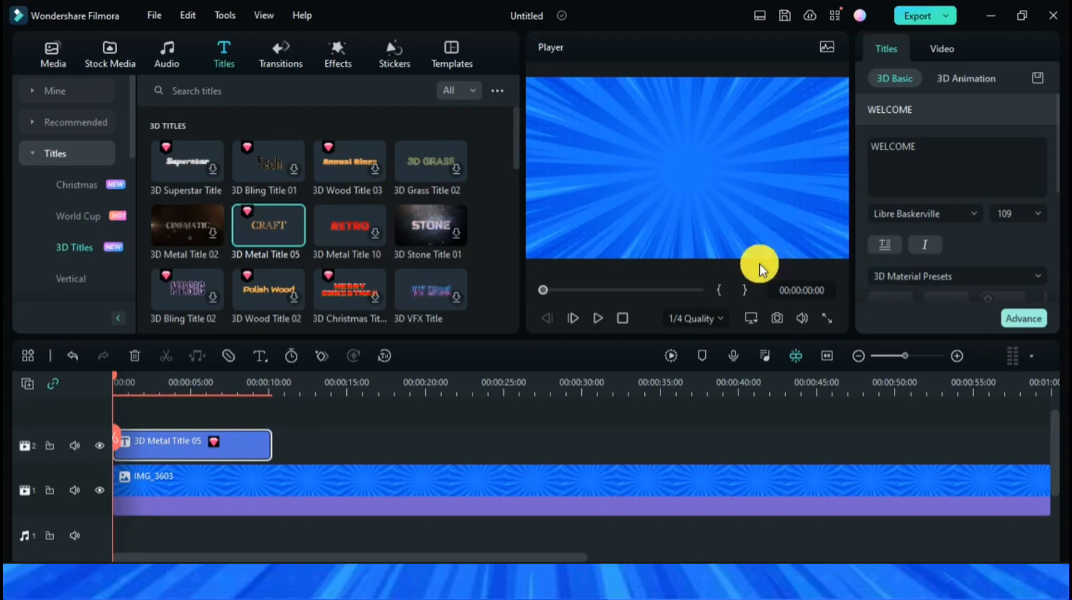
In the Advance editor set WELCOME to Berlin Sans FB, enlarge it to 127 and centre it.
{"action": "left_click", "coordinate": [1023, 319]}
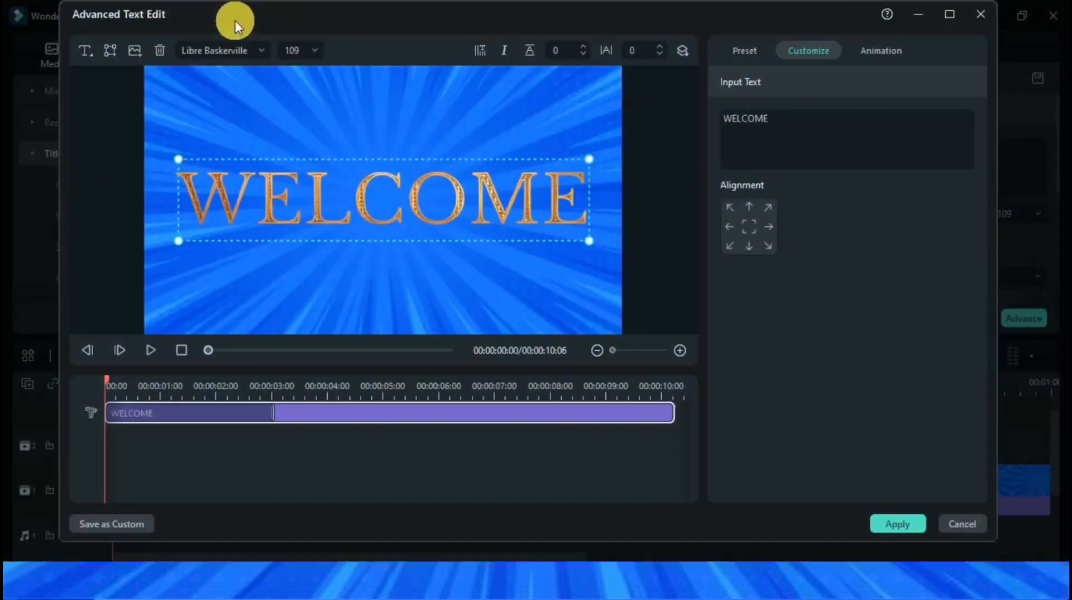
{"action": "left_click", "coordinate": [221, 51]}
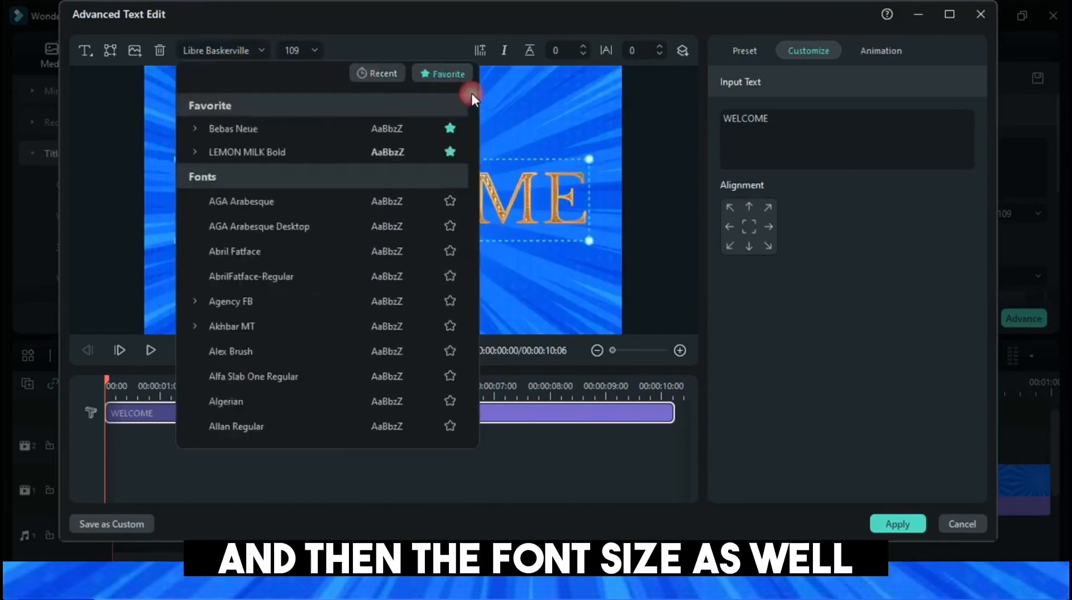
{"action": "scroll", "scroll_direction": "down", "scroll_amount": 3}
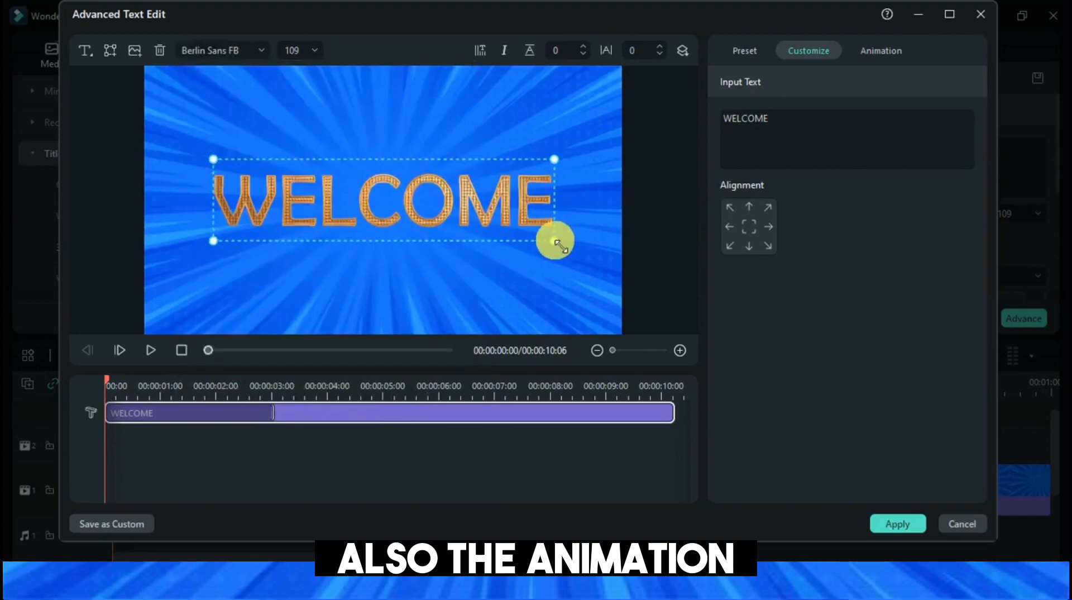
{"action": "left_click_drag", "start_coordinate": [557, 242], "coordinate": [526, 258]}
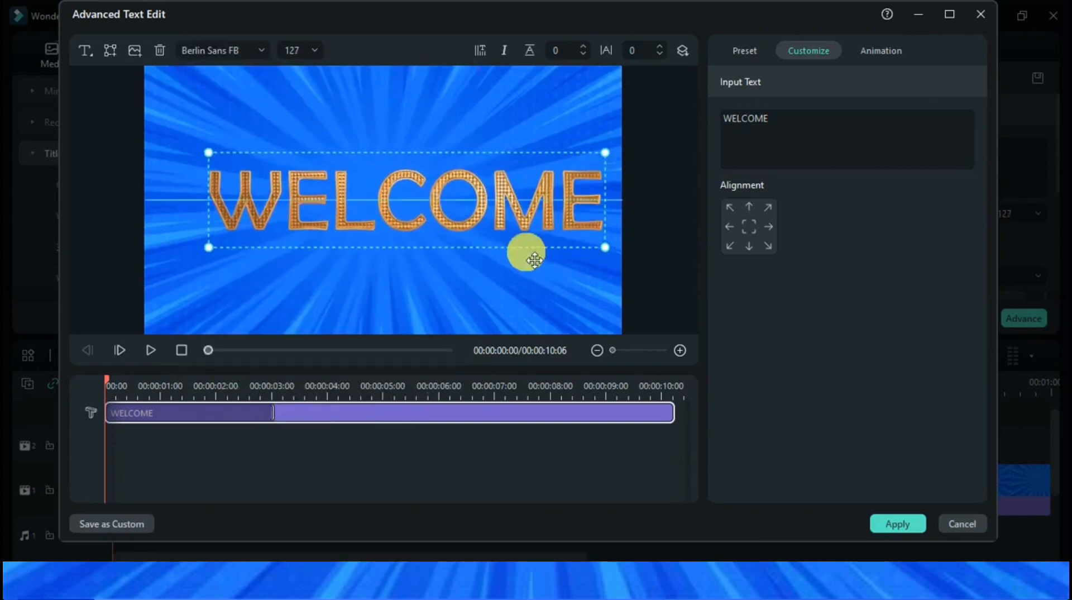
{"action": "left_click_drag", "start_coordinate": [526, 260], "coordinate": [495, 251]}
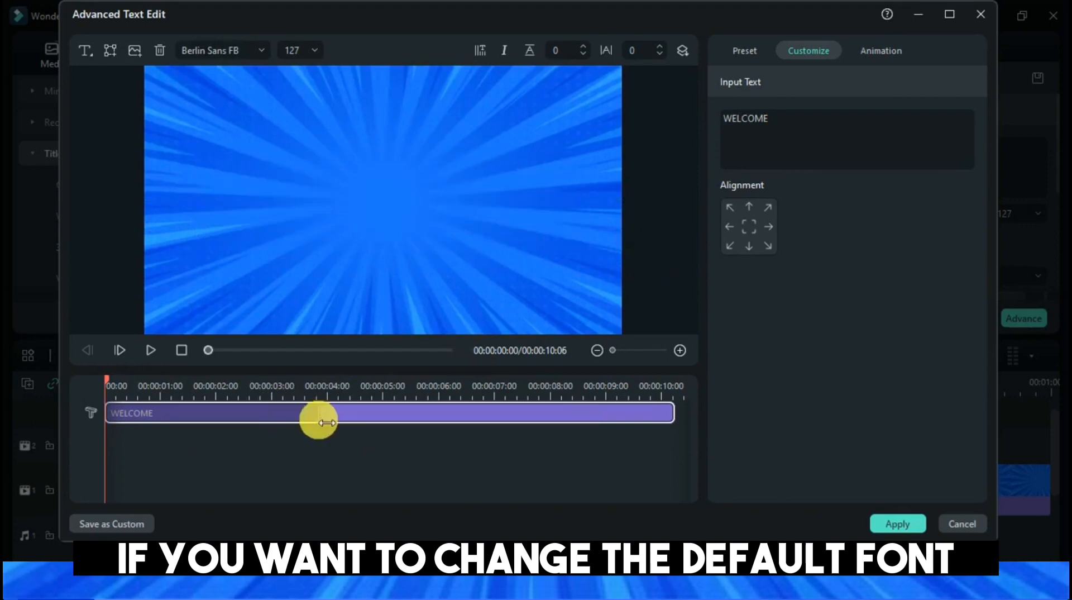
Preview the restyled WELCOME title and apply the text edits.
{"action": "left_click", "coordinate": [152, 351]}
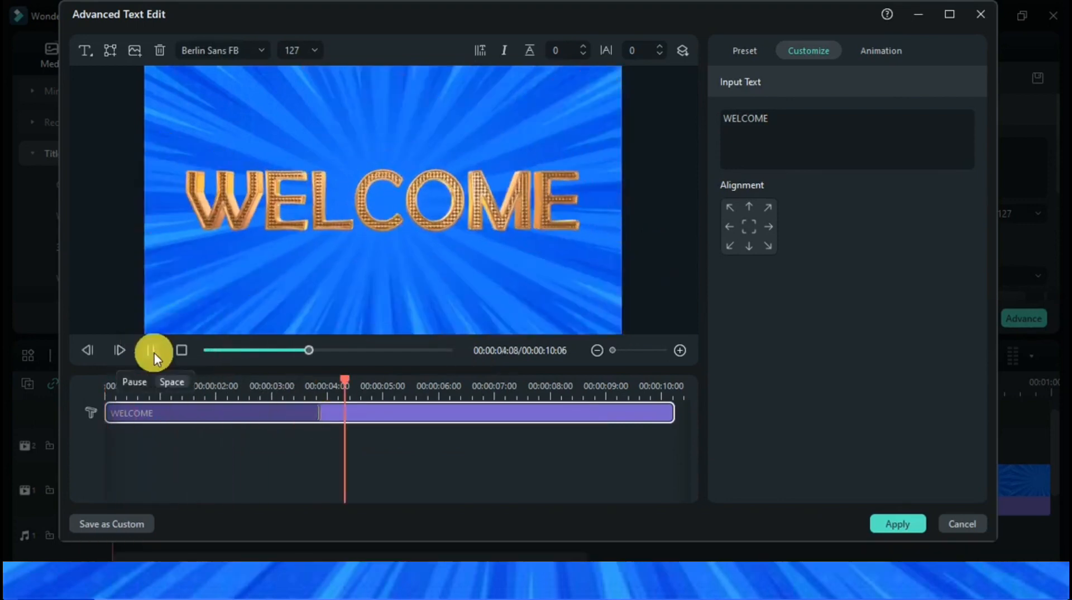
{"action": "left_click", "coordinate": [152, 351]}
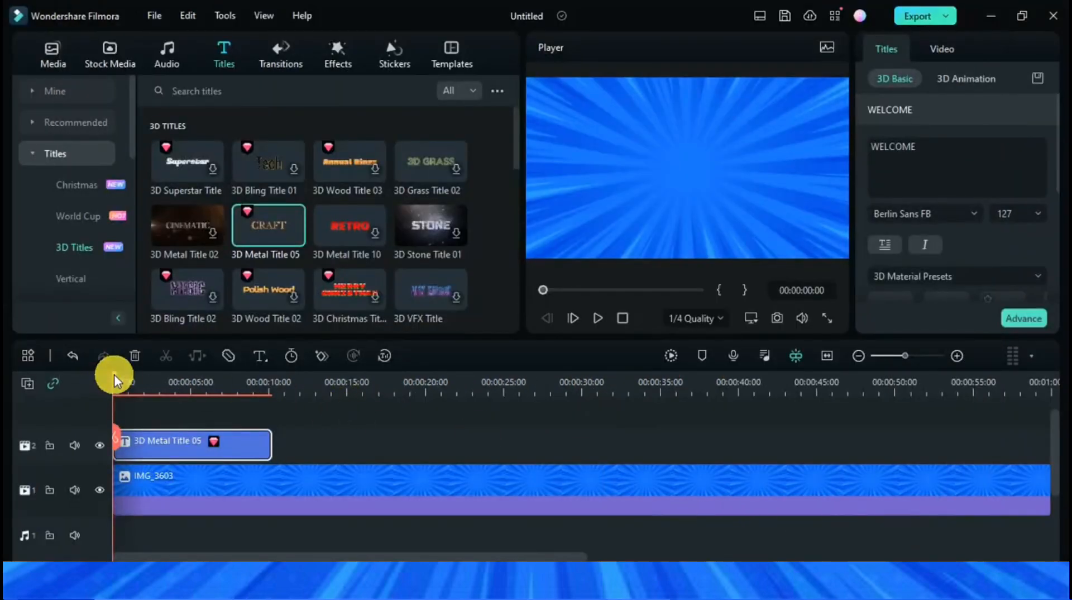
Choose 3D Fly Down 01 as the WELCOME title's Animation In.
{"action": "left_click", "coordinate": [947, 78]}
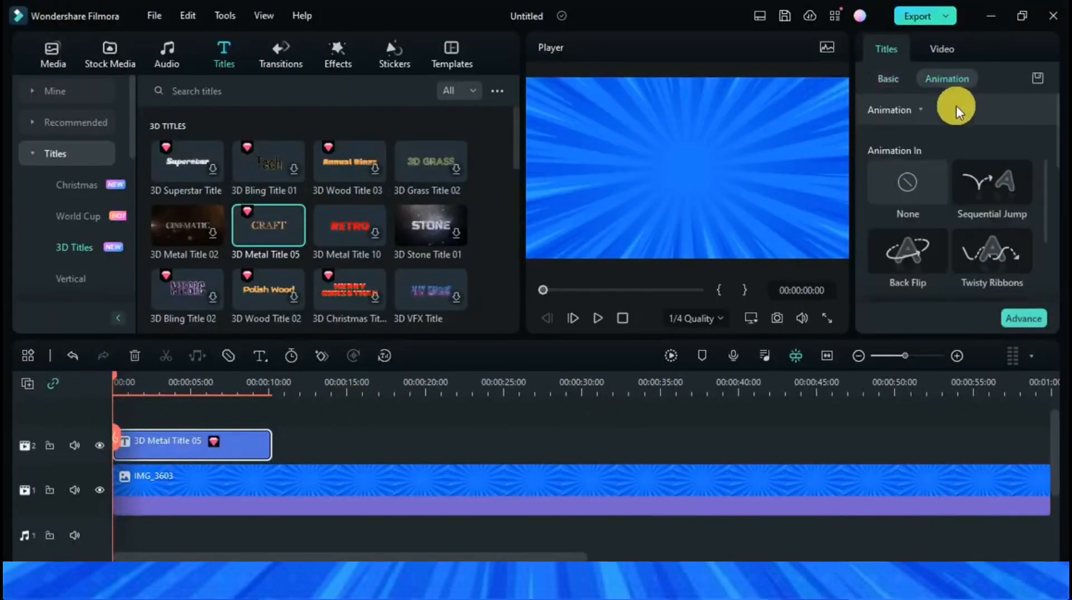
{"action": "scroll", "scroll_direction": "down", "scroll_amount": 3}
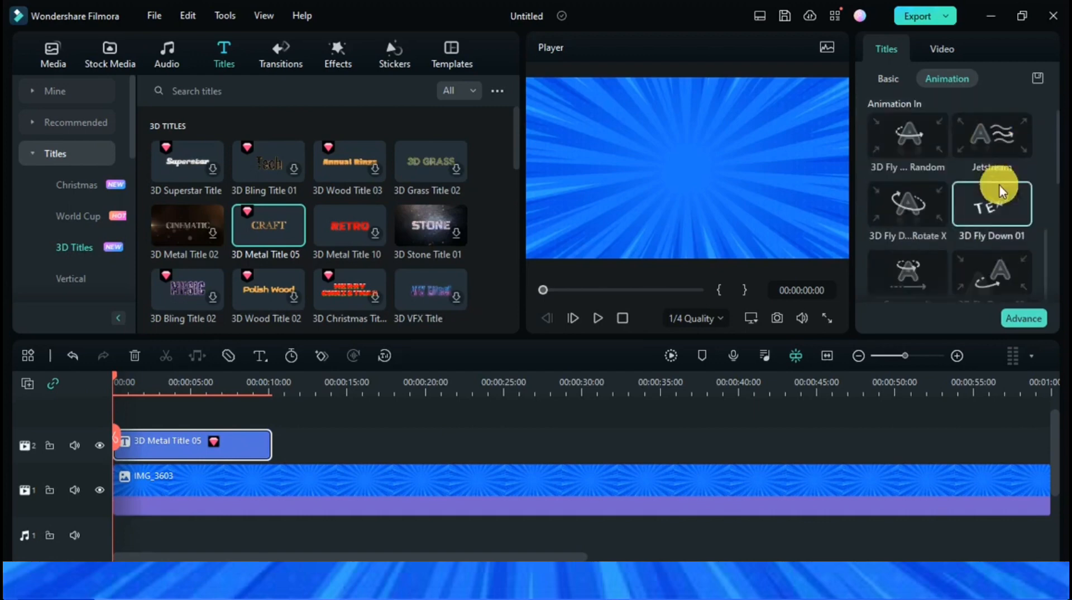
{"action": "mouse_move", "coordinate": [988, 281]}
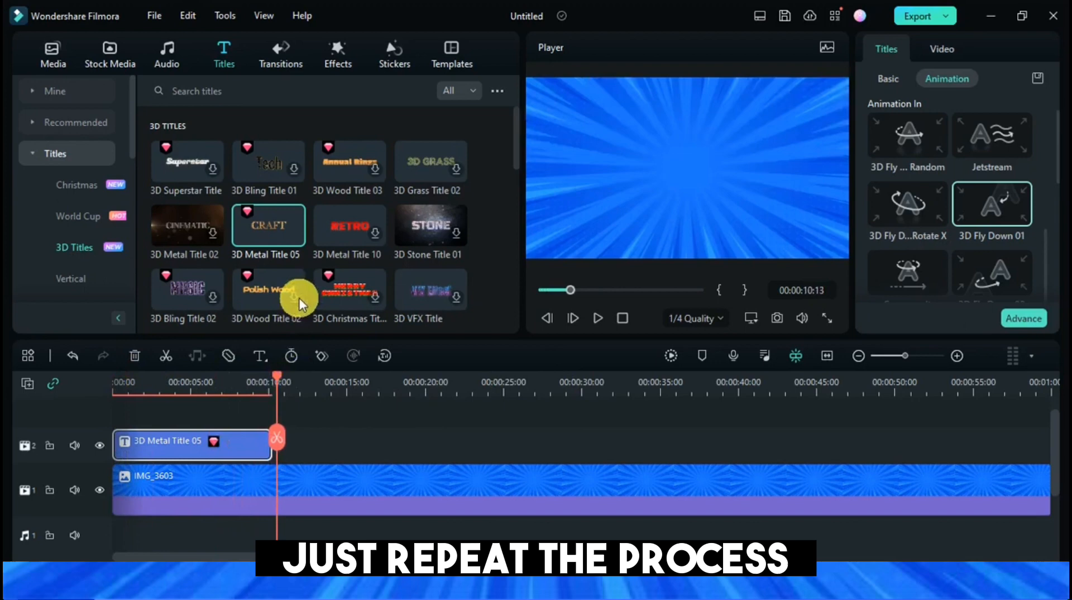
{"action": "scroll", "scroll_direction": "down", "scroll_amount": 3}
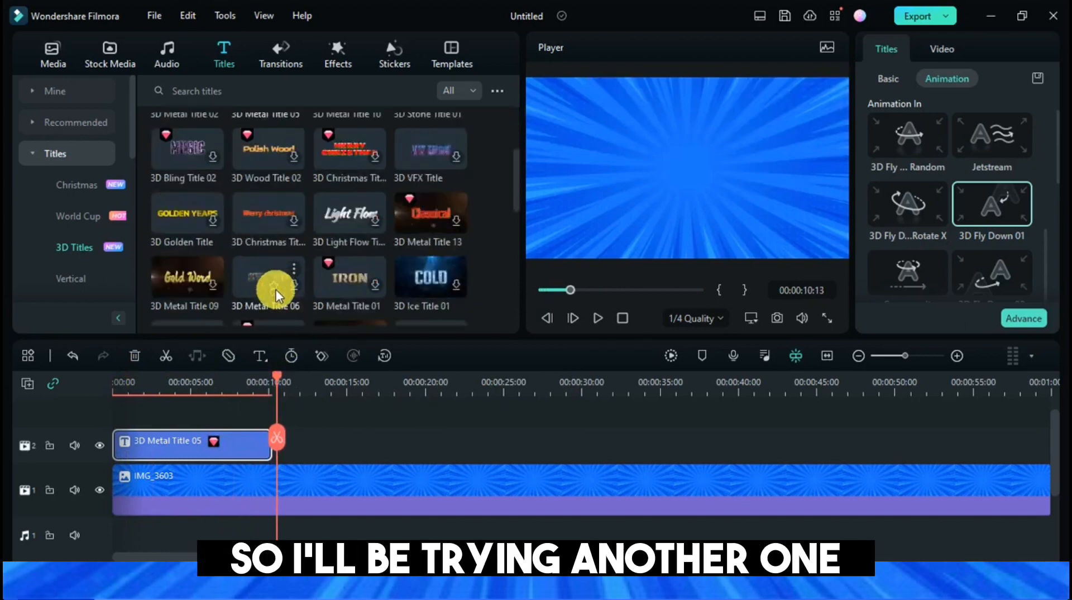